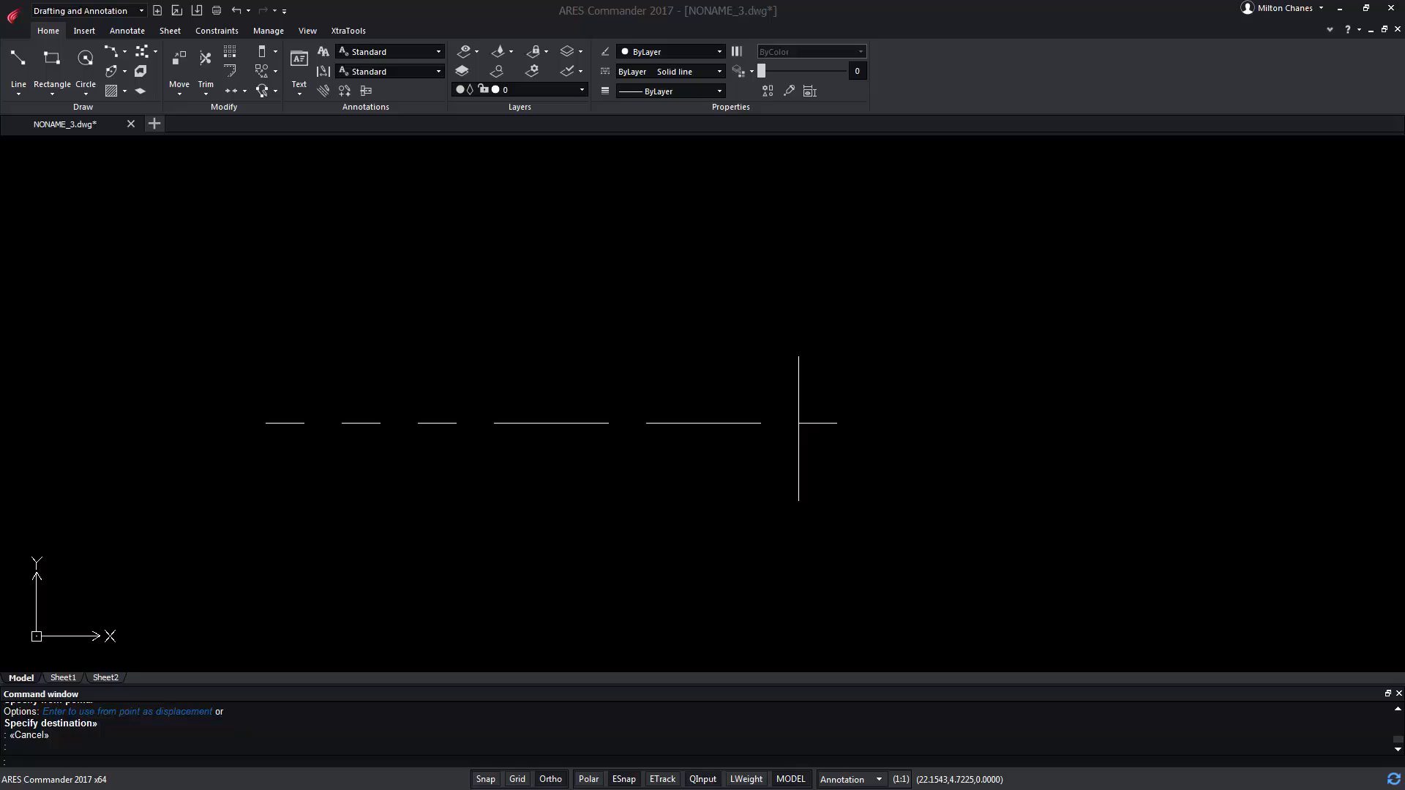
{"action": "mouse_move", "coordinate": [271, 489]}
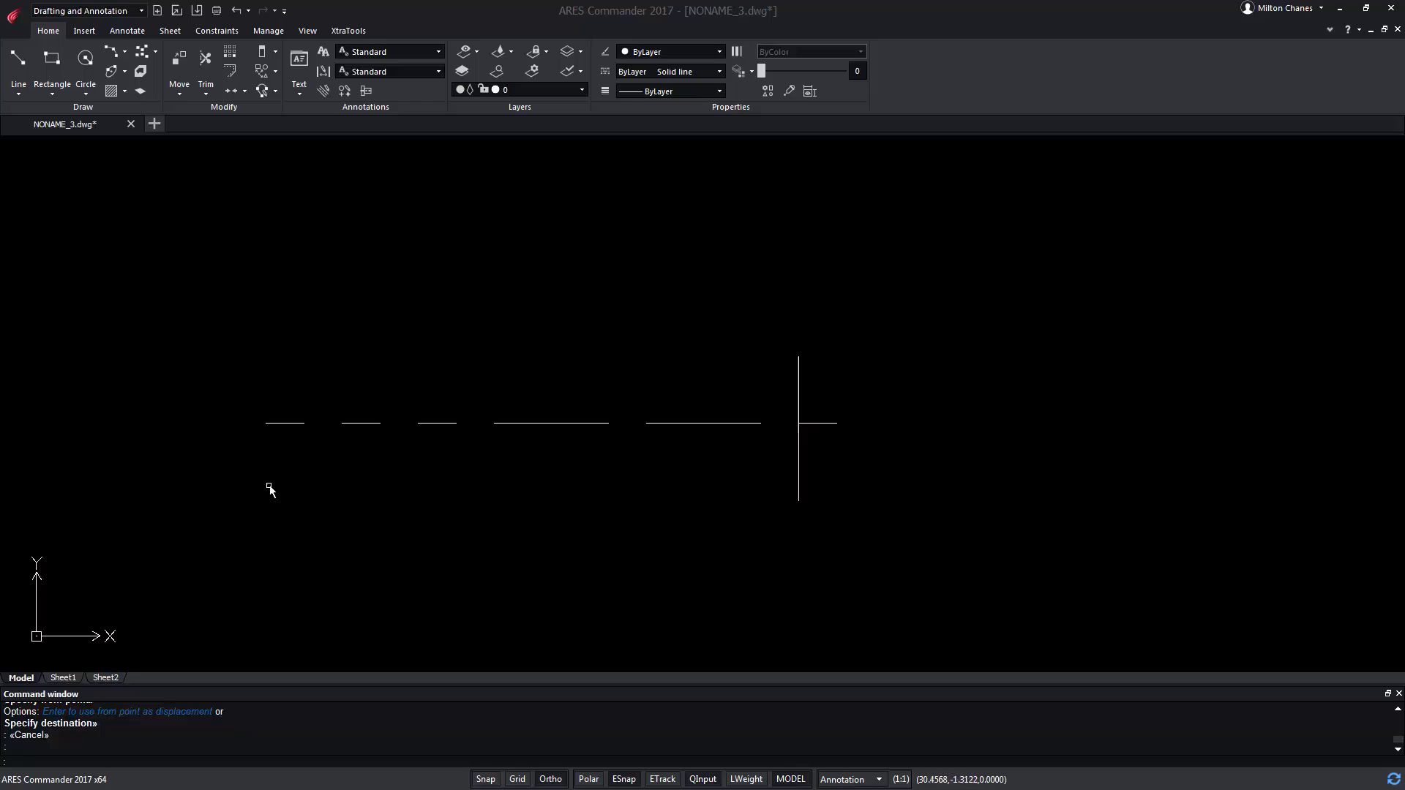
{"action": "mouse_move", "coordinate": [458, 413]}
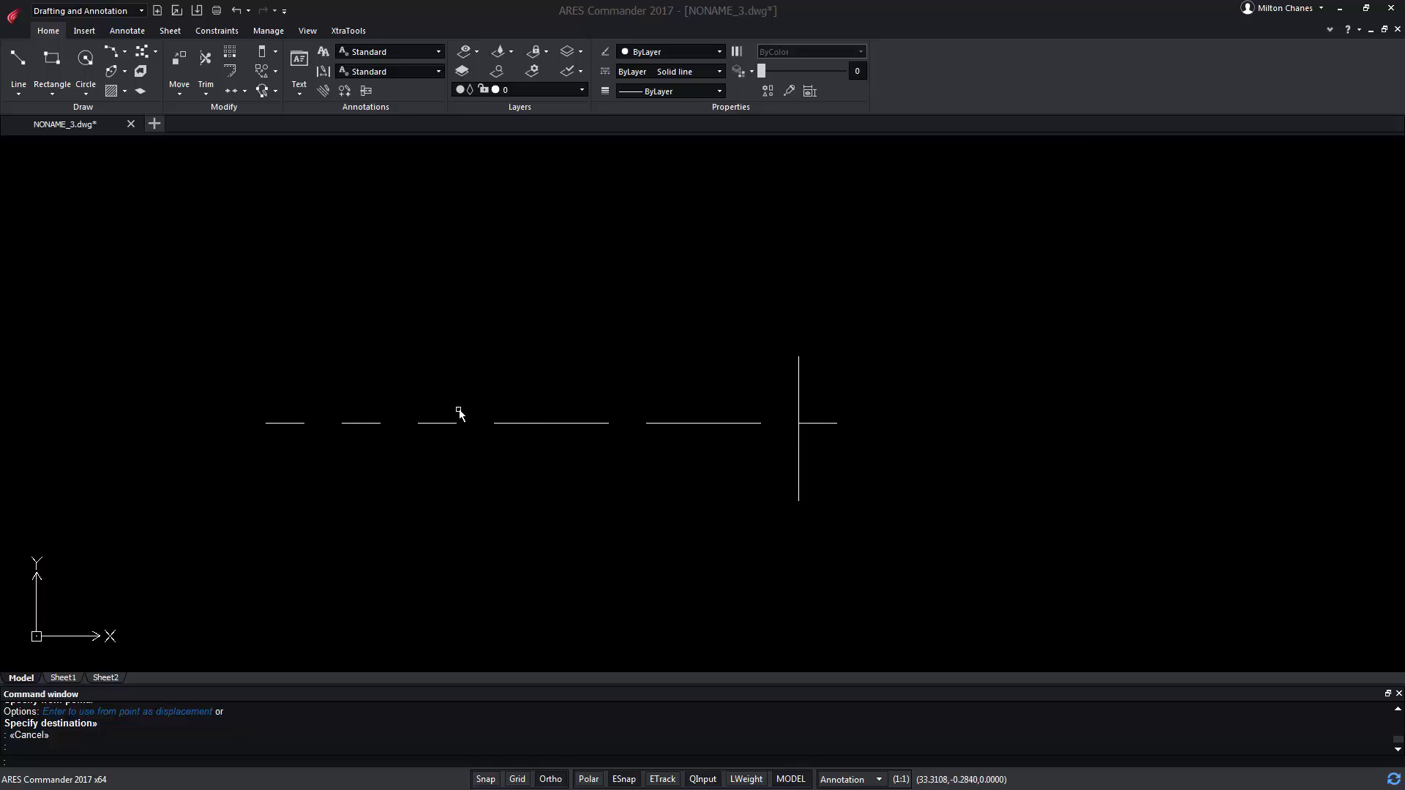
{"action": "mouse_move", "coordinate": [712, 445]}
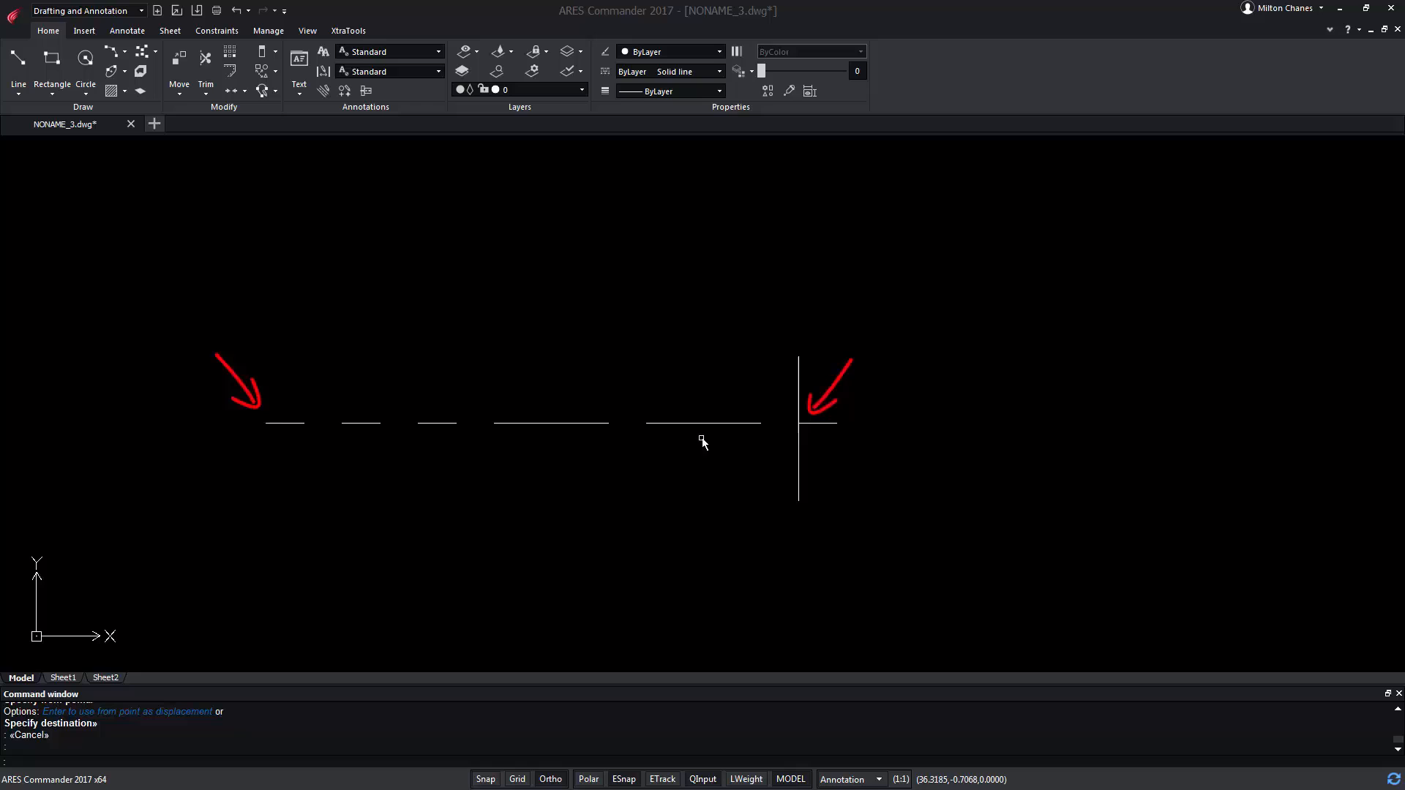
{"action": "mouse_move", "coordinate": [801, 401]}
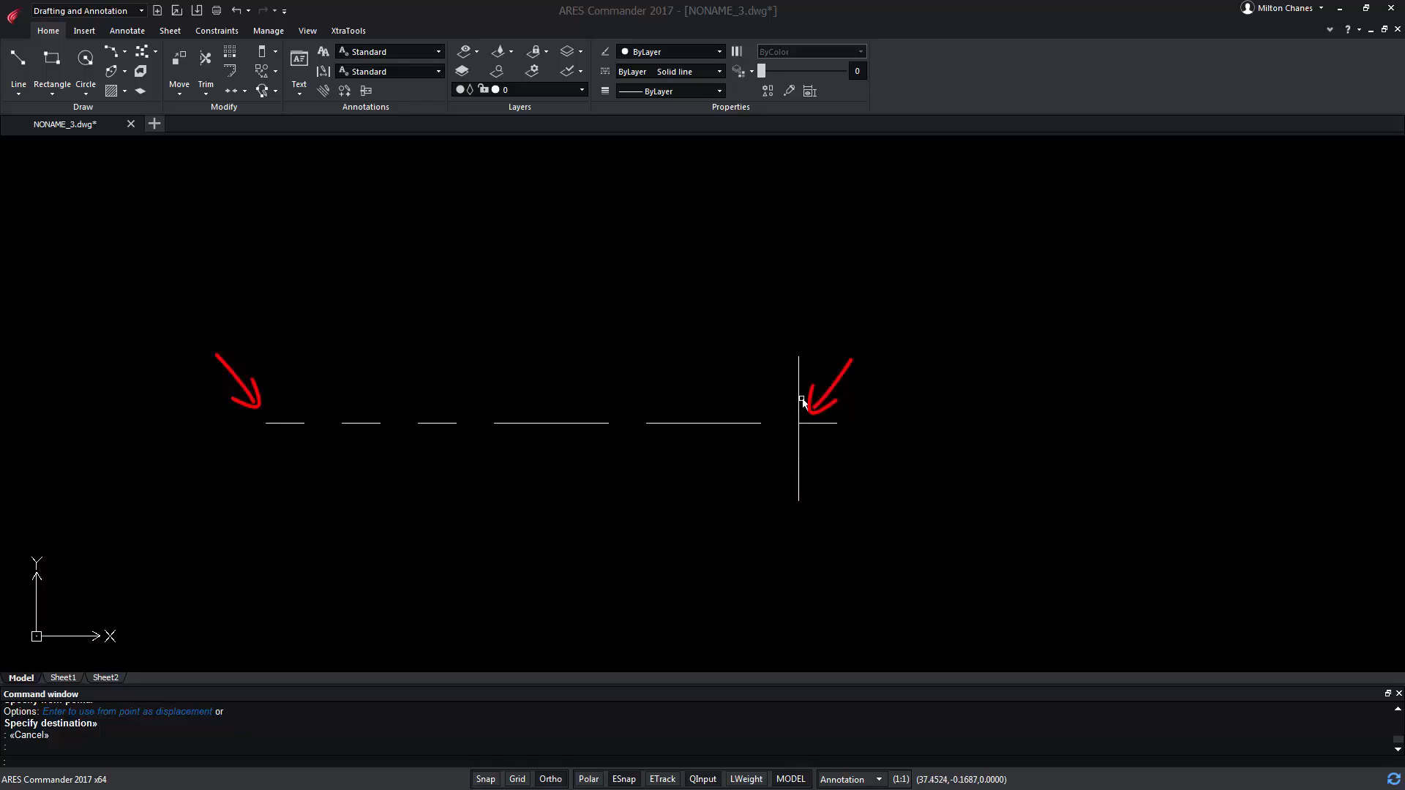
{"action": "mouse_move", "coordinate": [868, 500]}
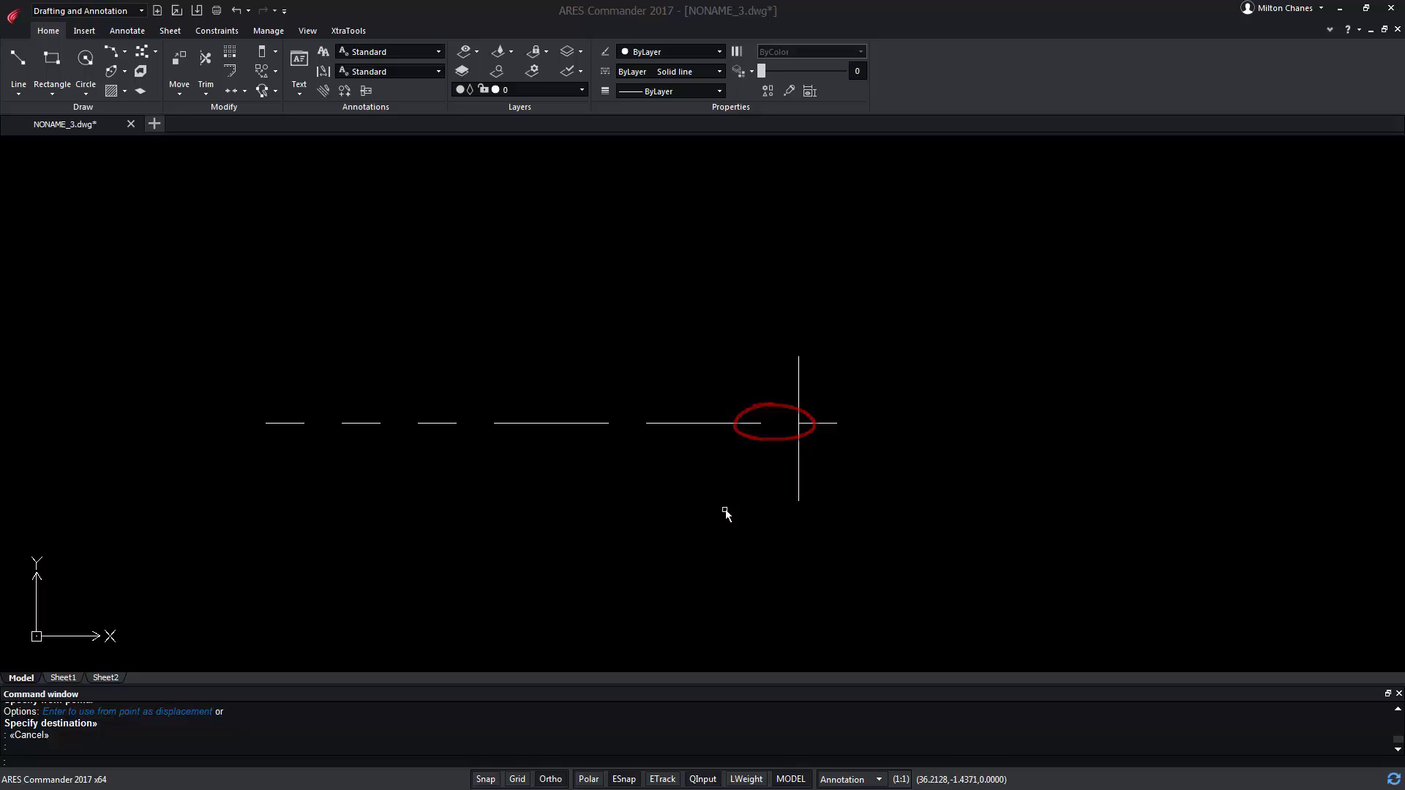
Begin a Make LineStyle definition from XtraTools, entering the name DashedLineNew
{"action": "left_click", "coordinate": [348, 29]}
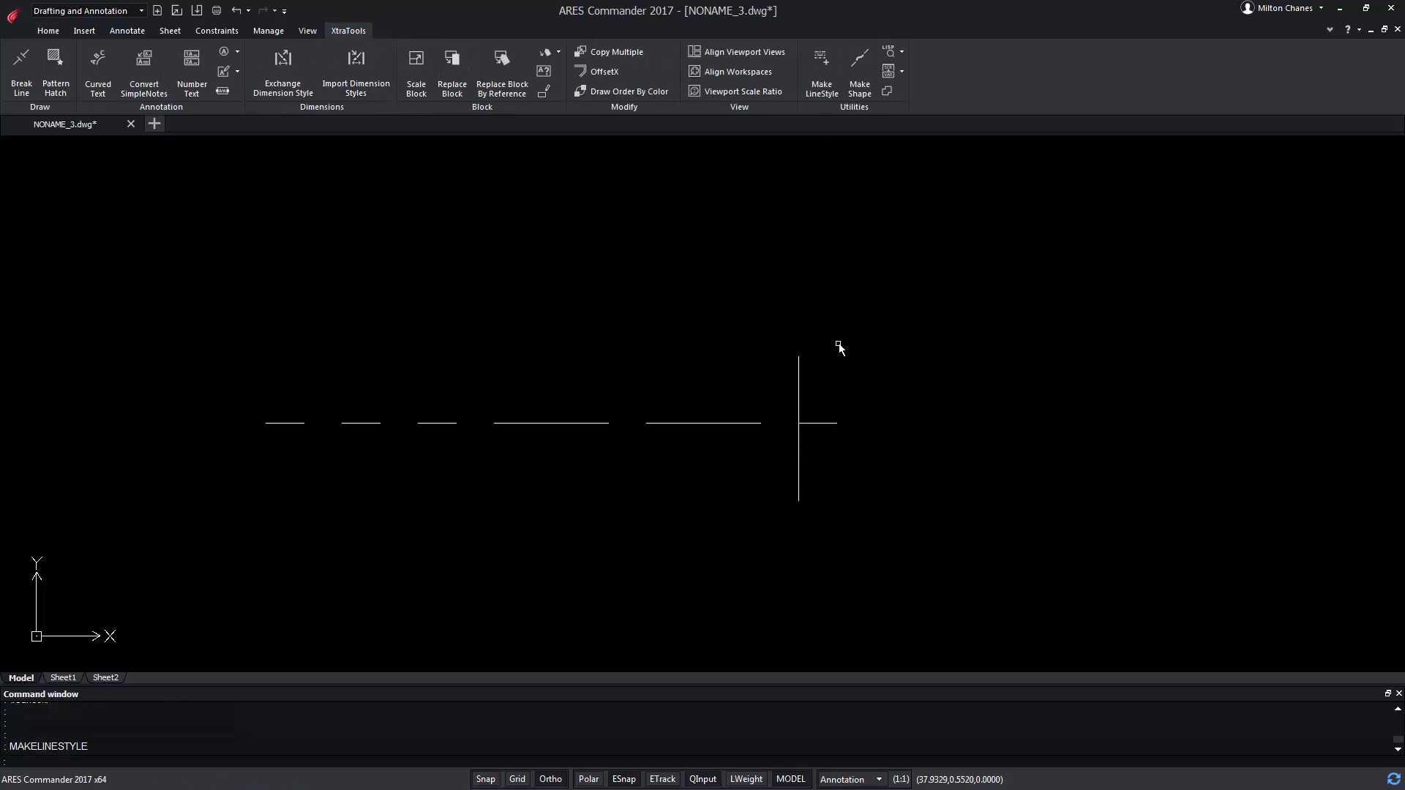
{"action": "left_click", "coordinate": [819, 71]}
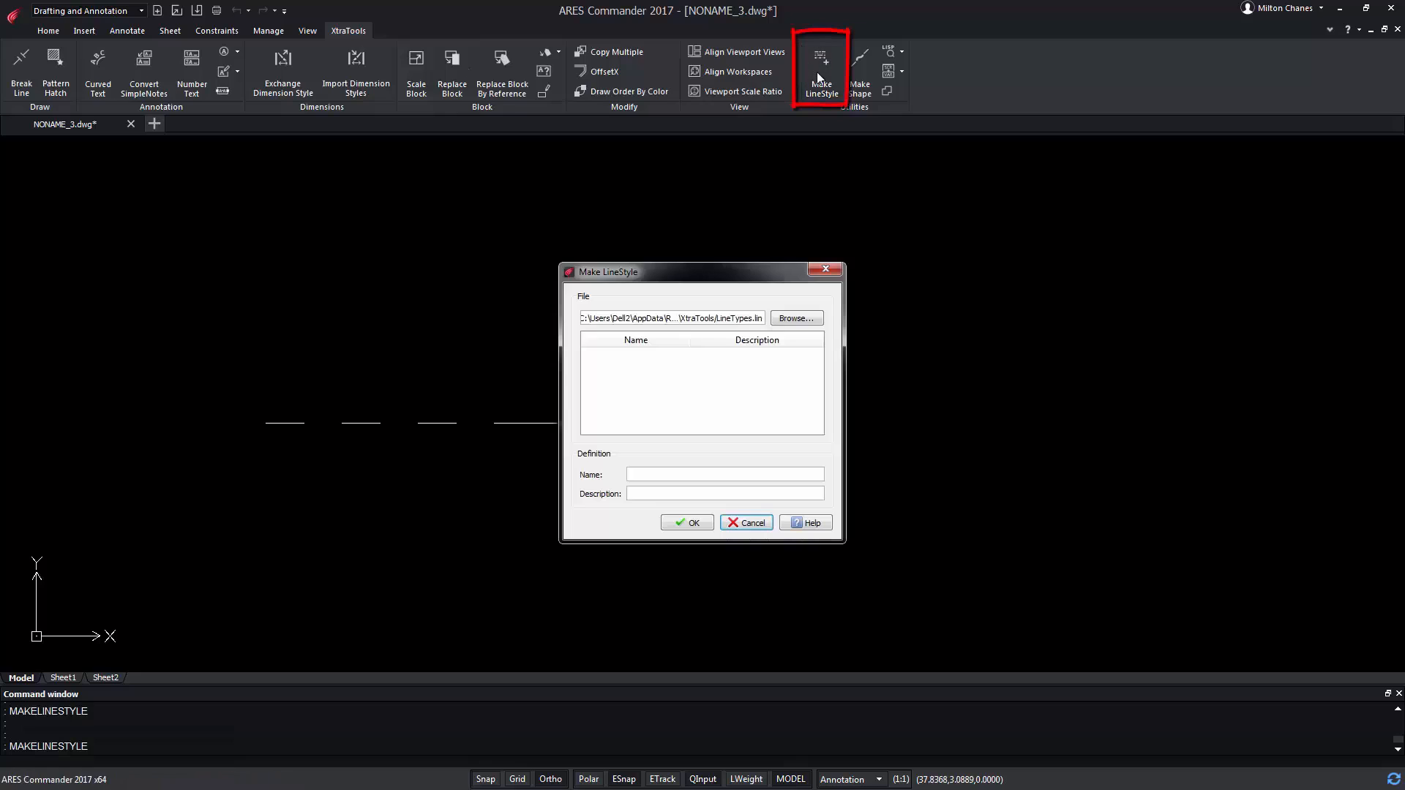
{"action": "type", "text": "DashedLineNew"}
{"action": "type", "text": "Dashed Line in meter"}
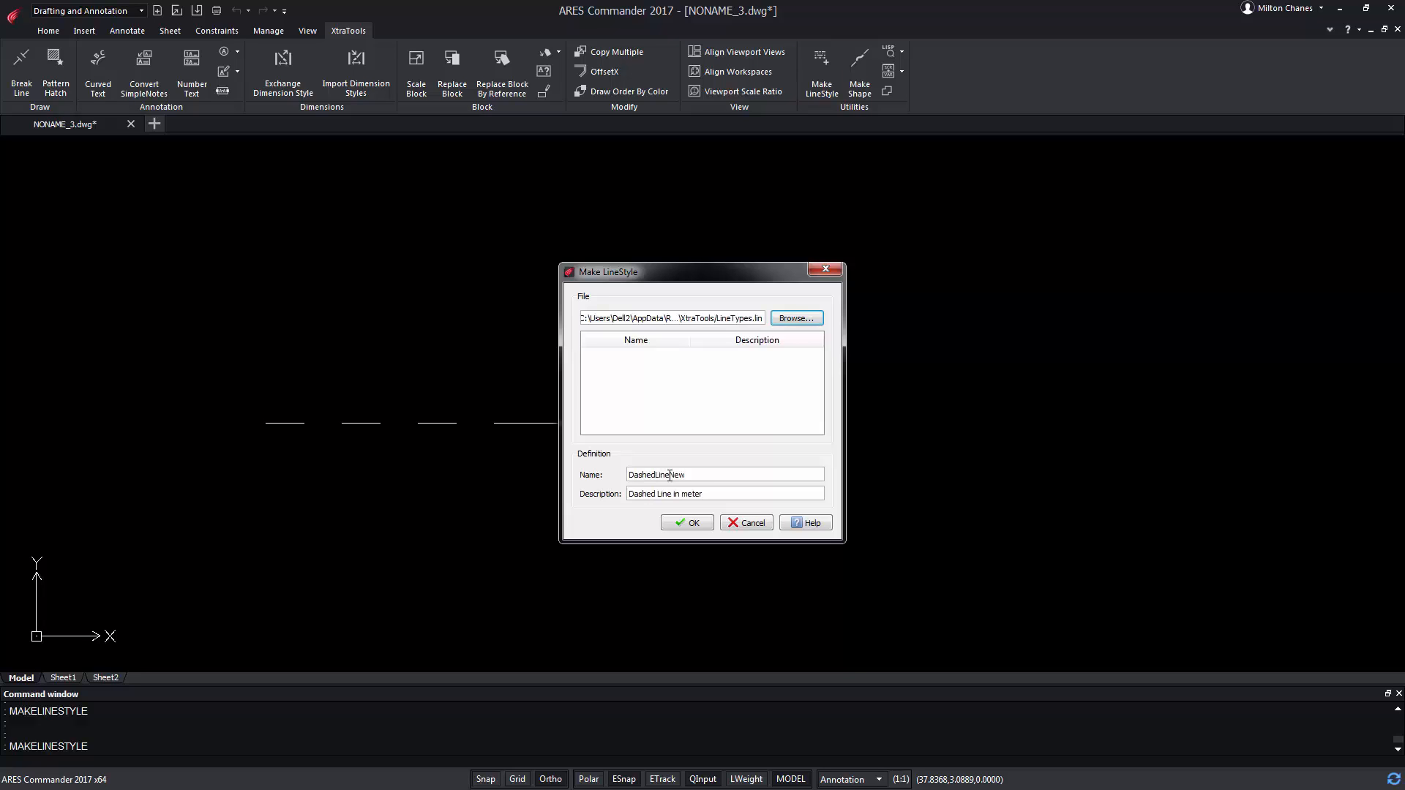
Confirm the name, then set the pattern start at the leftmost dash and end at the vertical line
{"action": "left_click", "coordinate": [686, 523]}
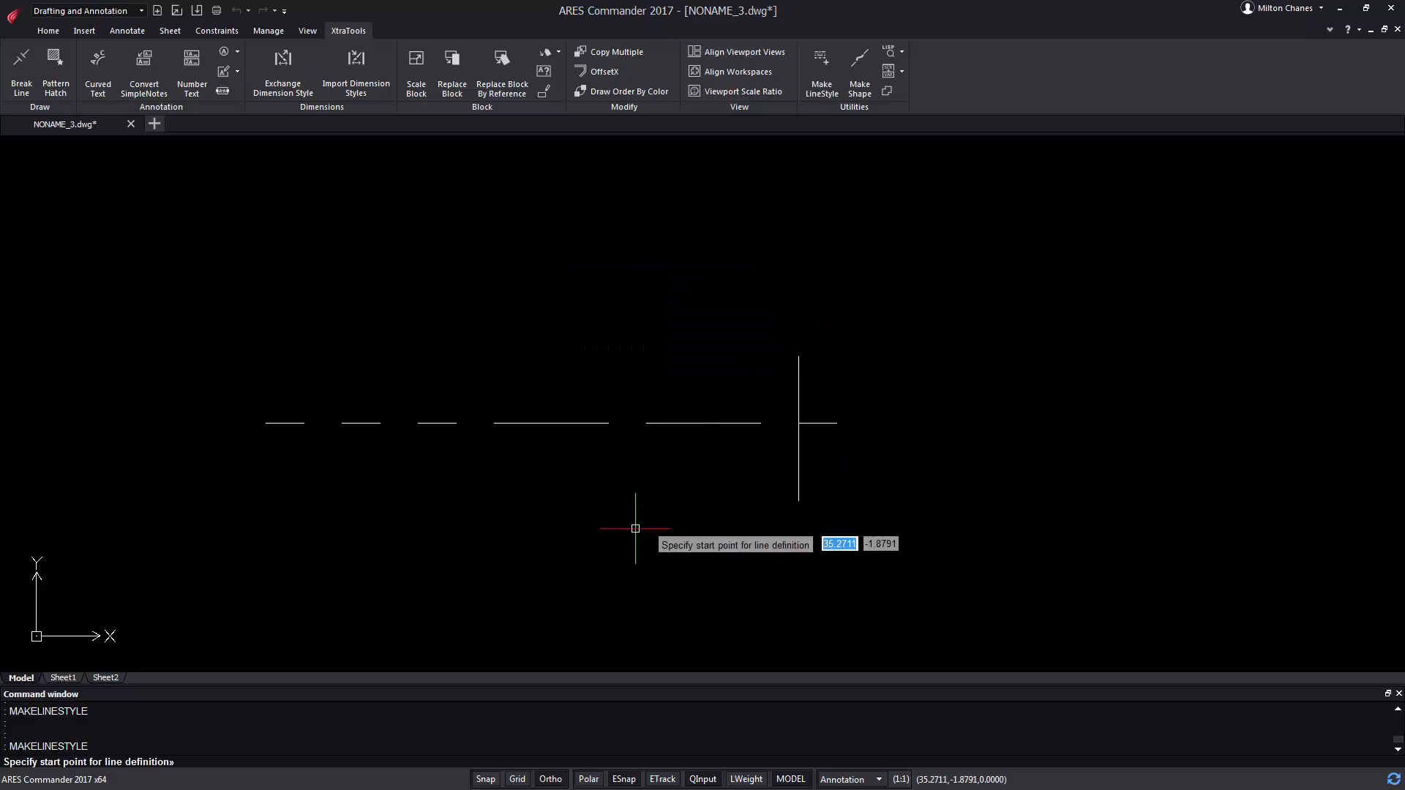
{"action": "mouse_move", "coordinate": [268, 431]}
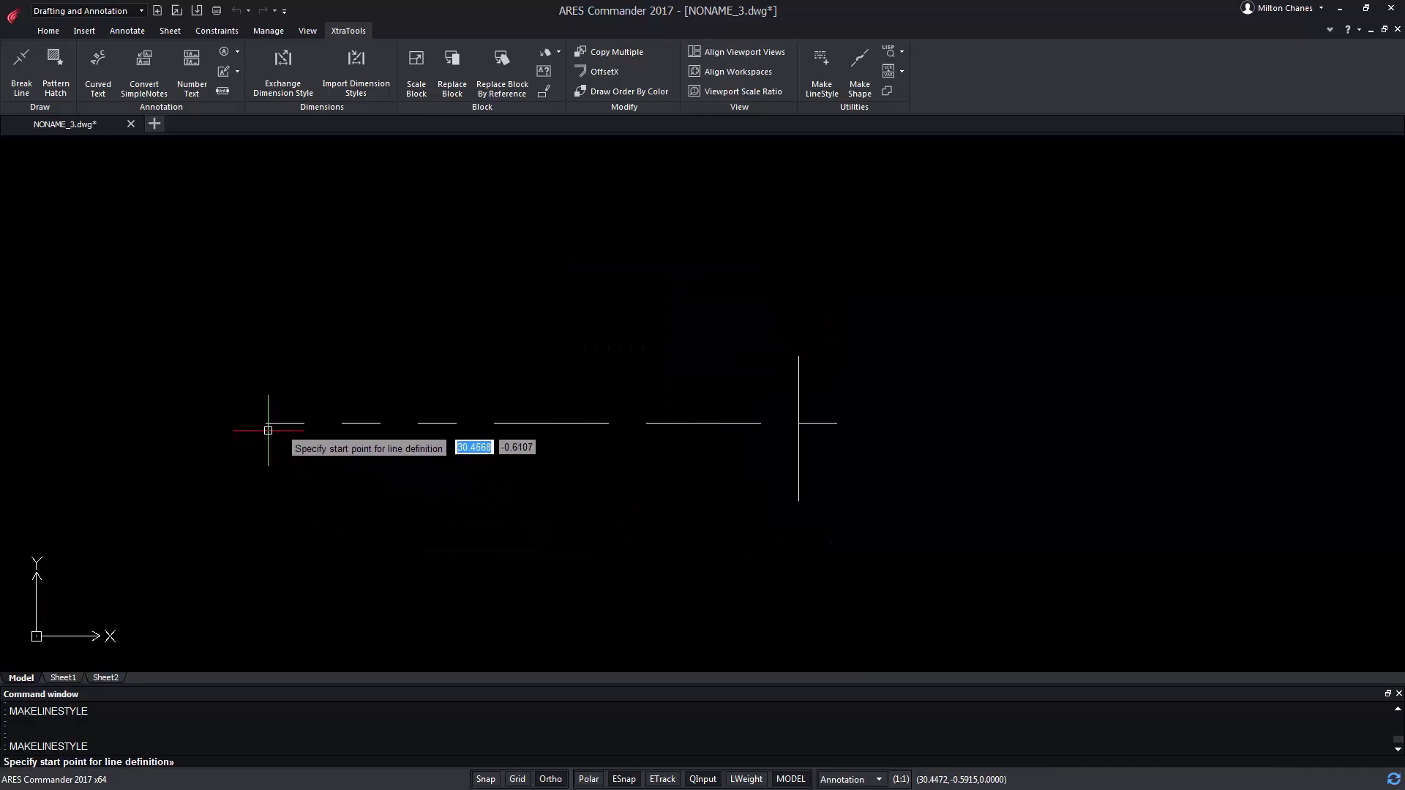
{"action": "left_click", "coordinate": [268, 431]}
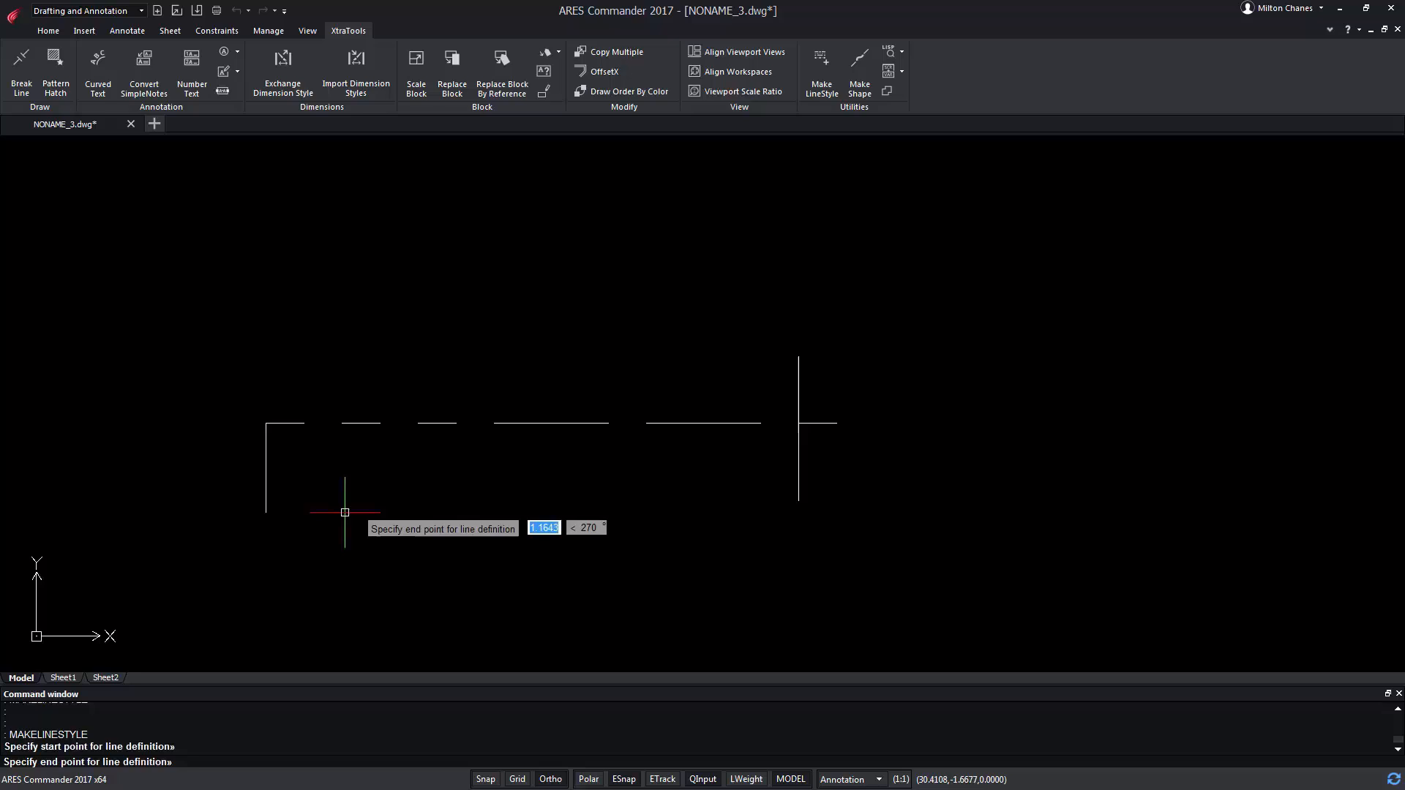
{"action": "mouse_move", "coordinate": [797, 417]}
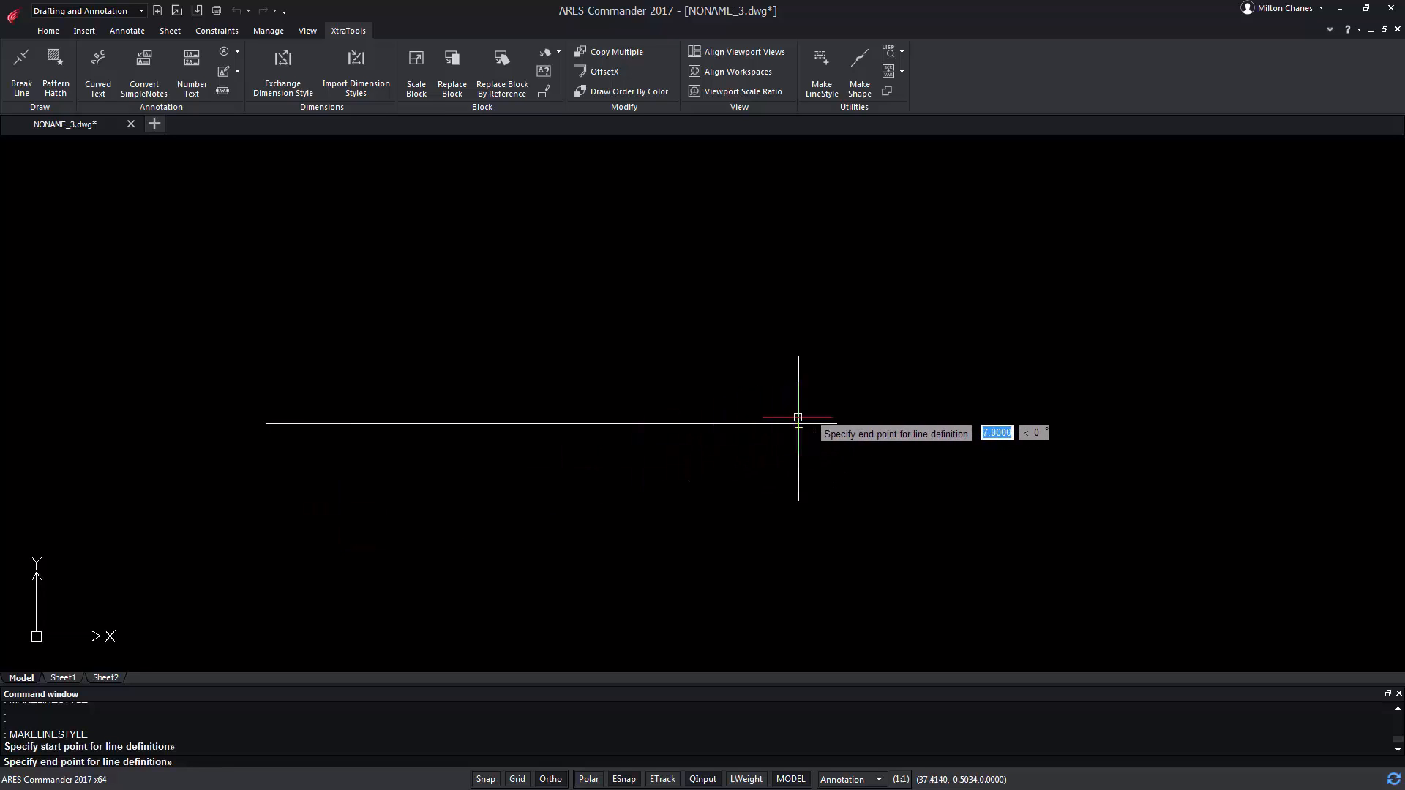
{"action": "left_click", "coordinate": [797, 419]}
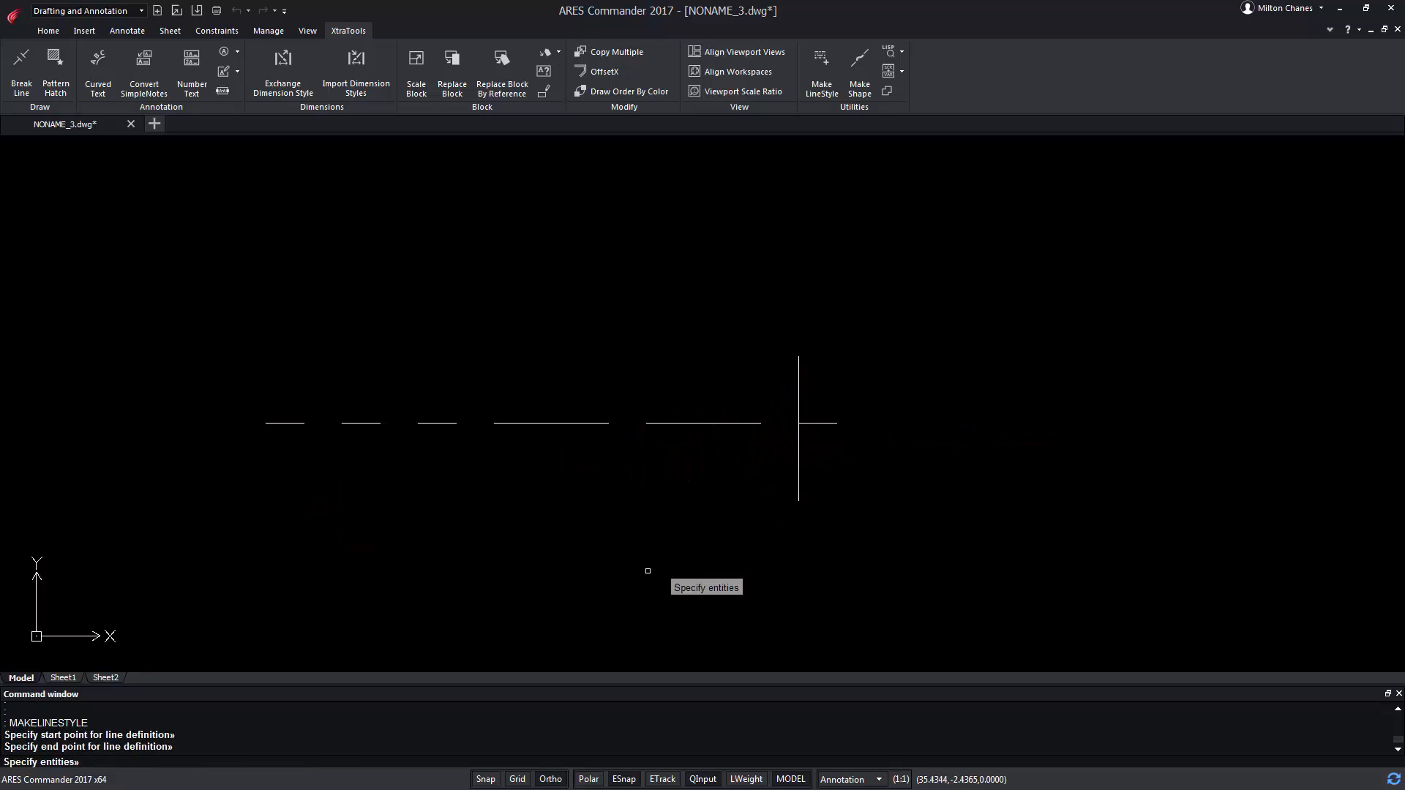
{"action": "mouse_move", "coordinate": [713, 460]}
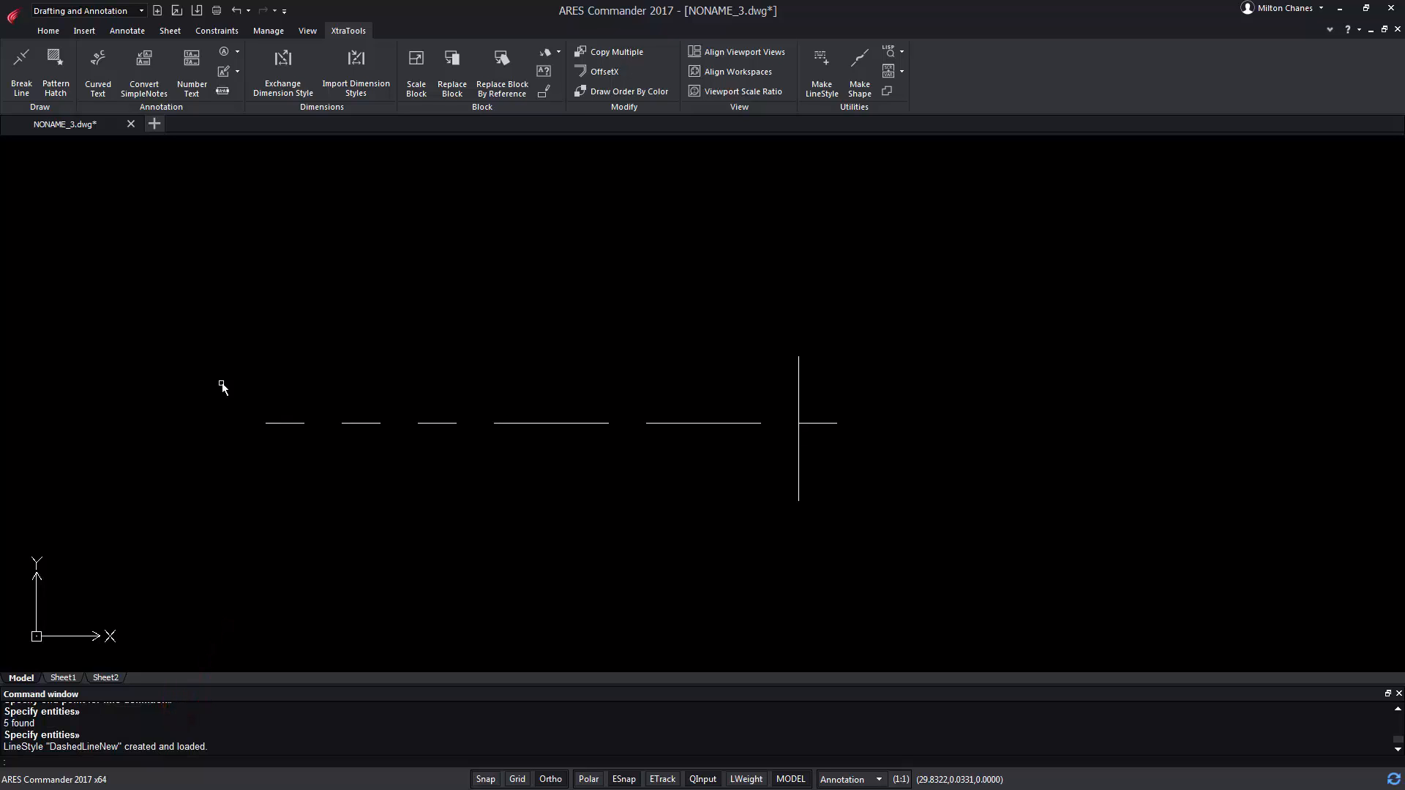
Make DashedLineNew the current linestyle from the Home tab and start browsing for a linestyle file
{"action": "left_click", "coordinate": [47, 29]}
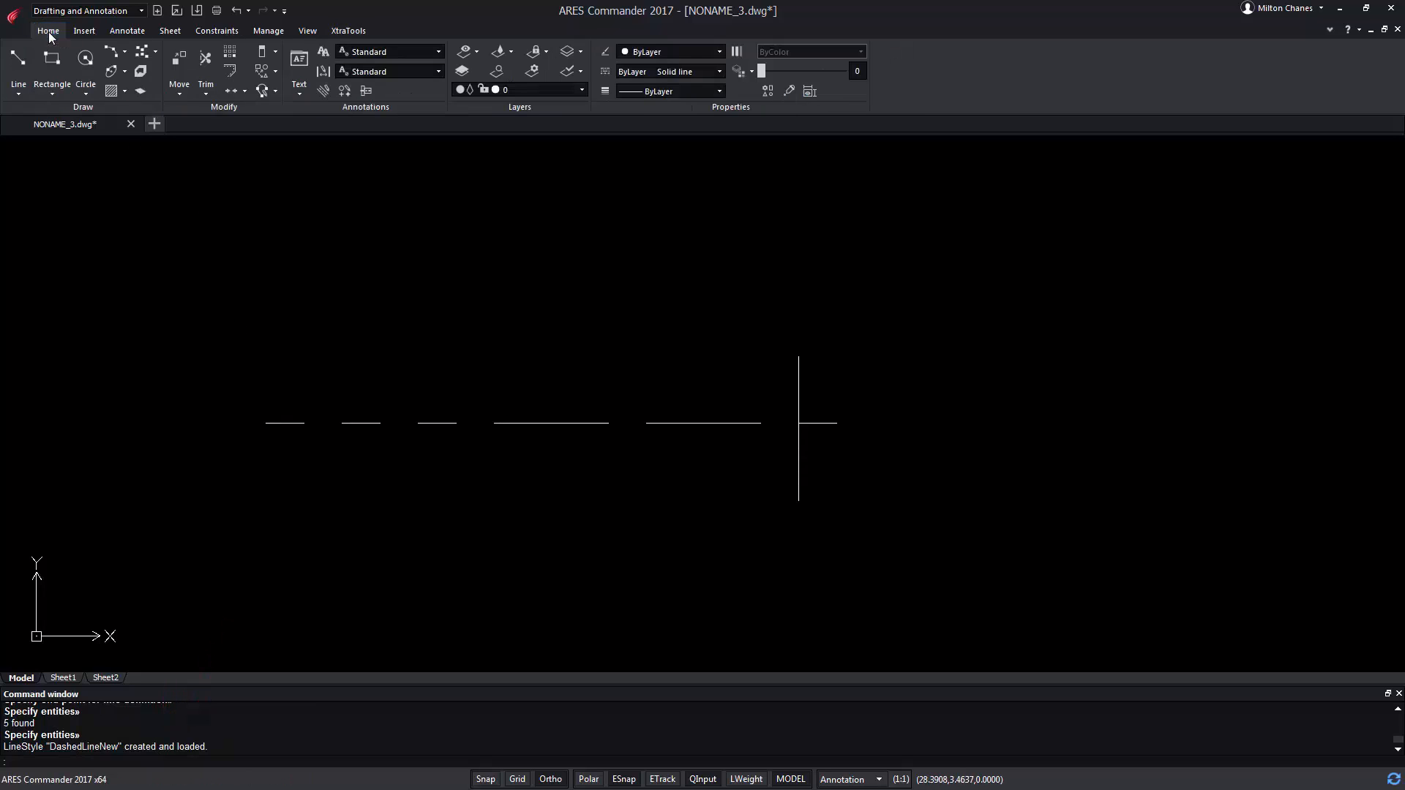
{"action": "left_click", "coordinate": [719, 72]}
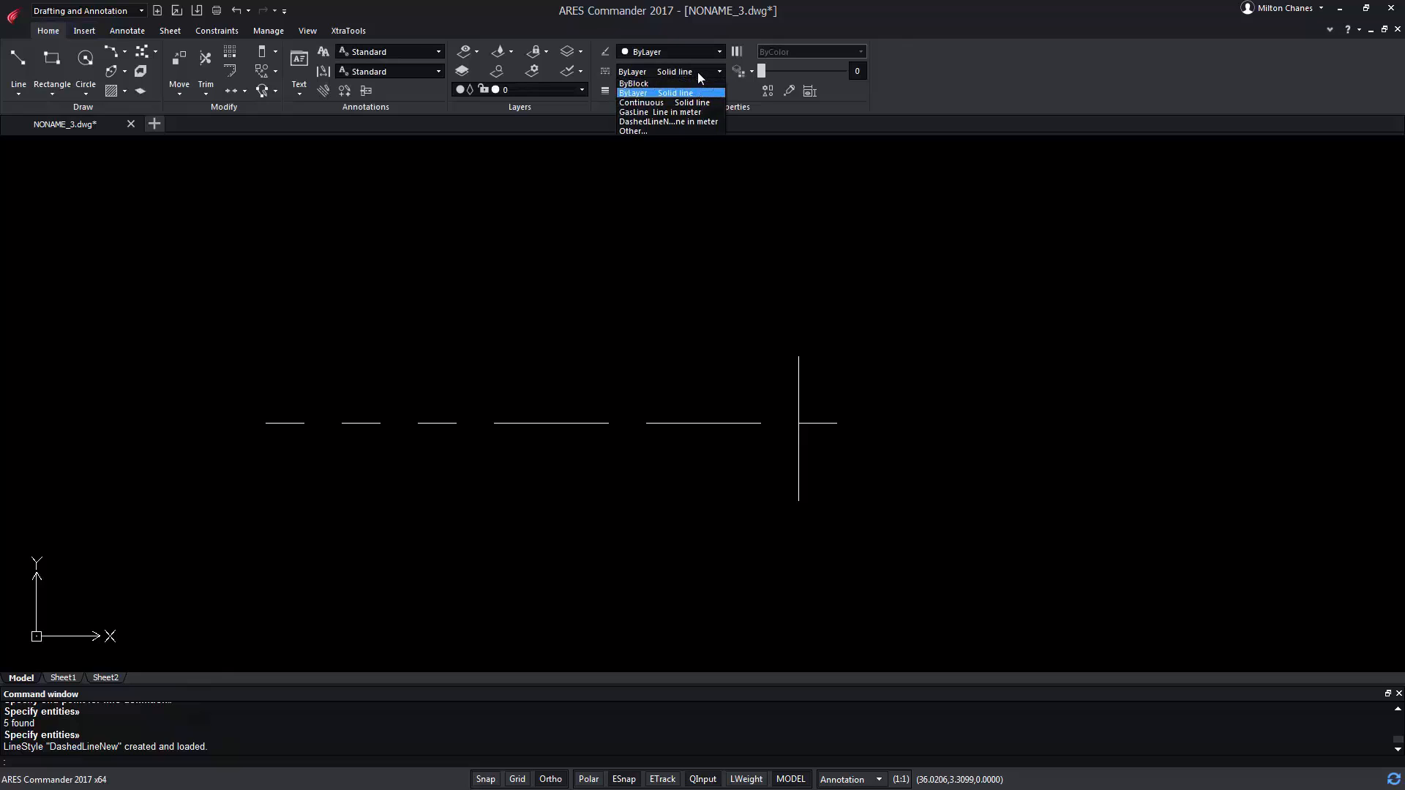
{"action": "mouse_move", "coordinate": [670, 121]}
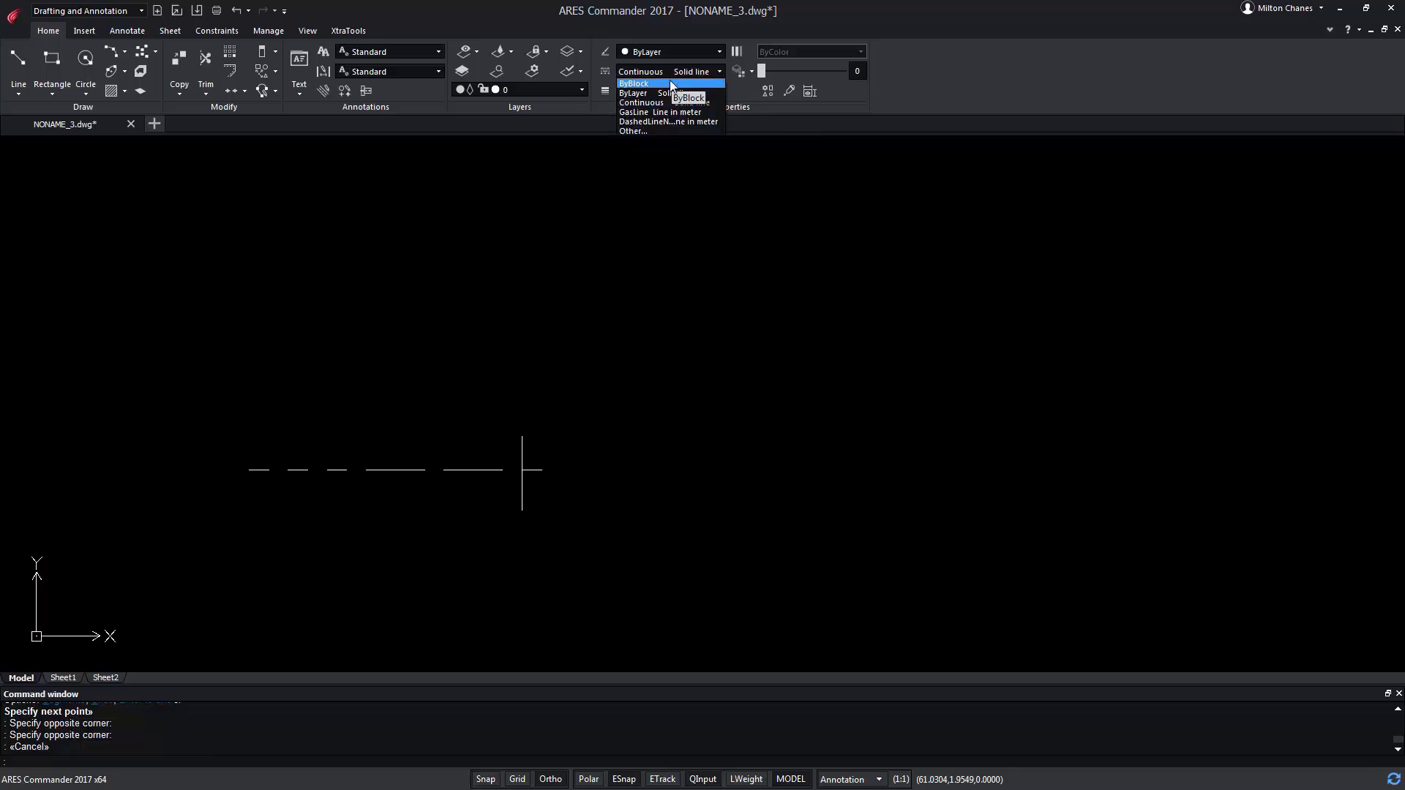
{"action": "left_click", "coordinate": [667, 122]}
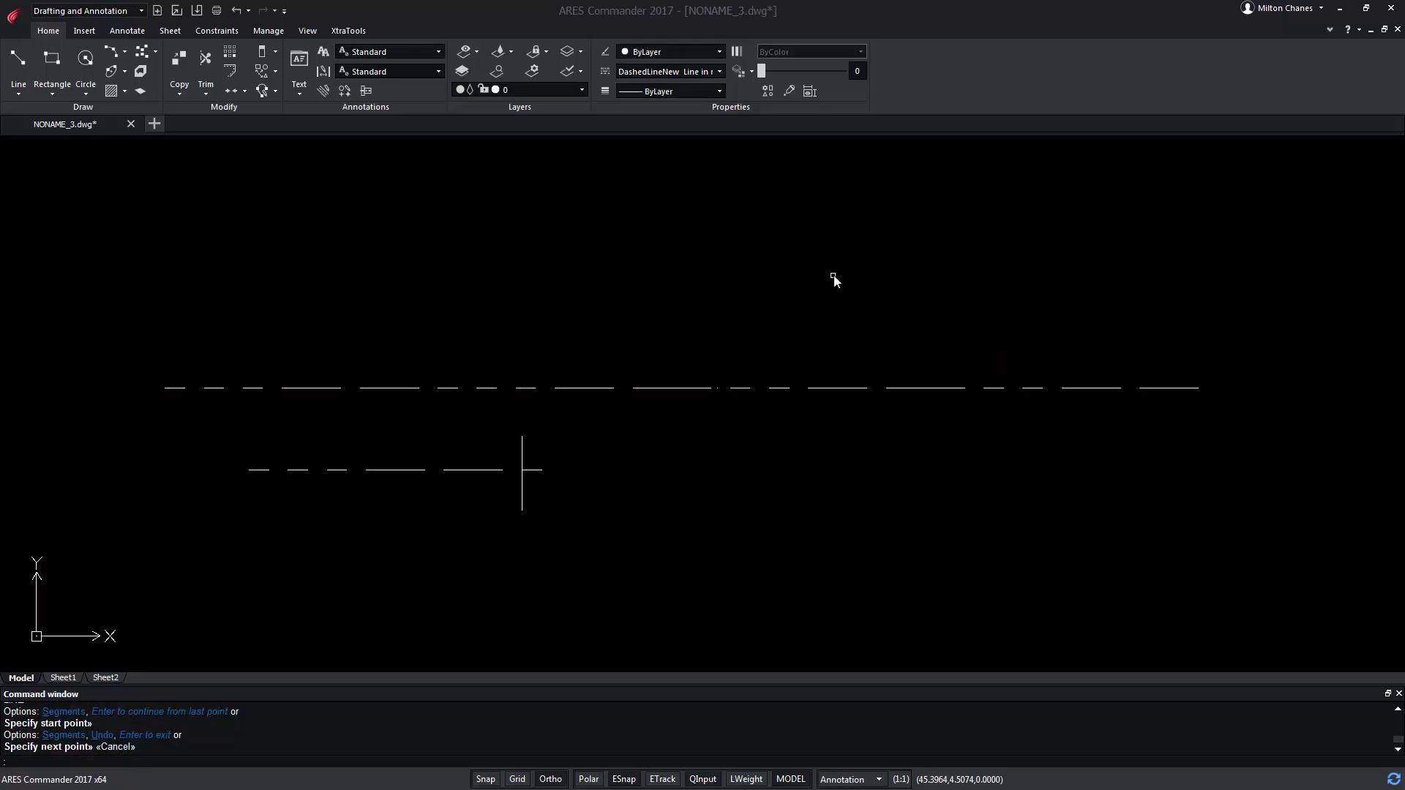
{"action": "mouse_move", "coordinate": [958, 83]}
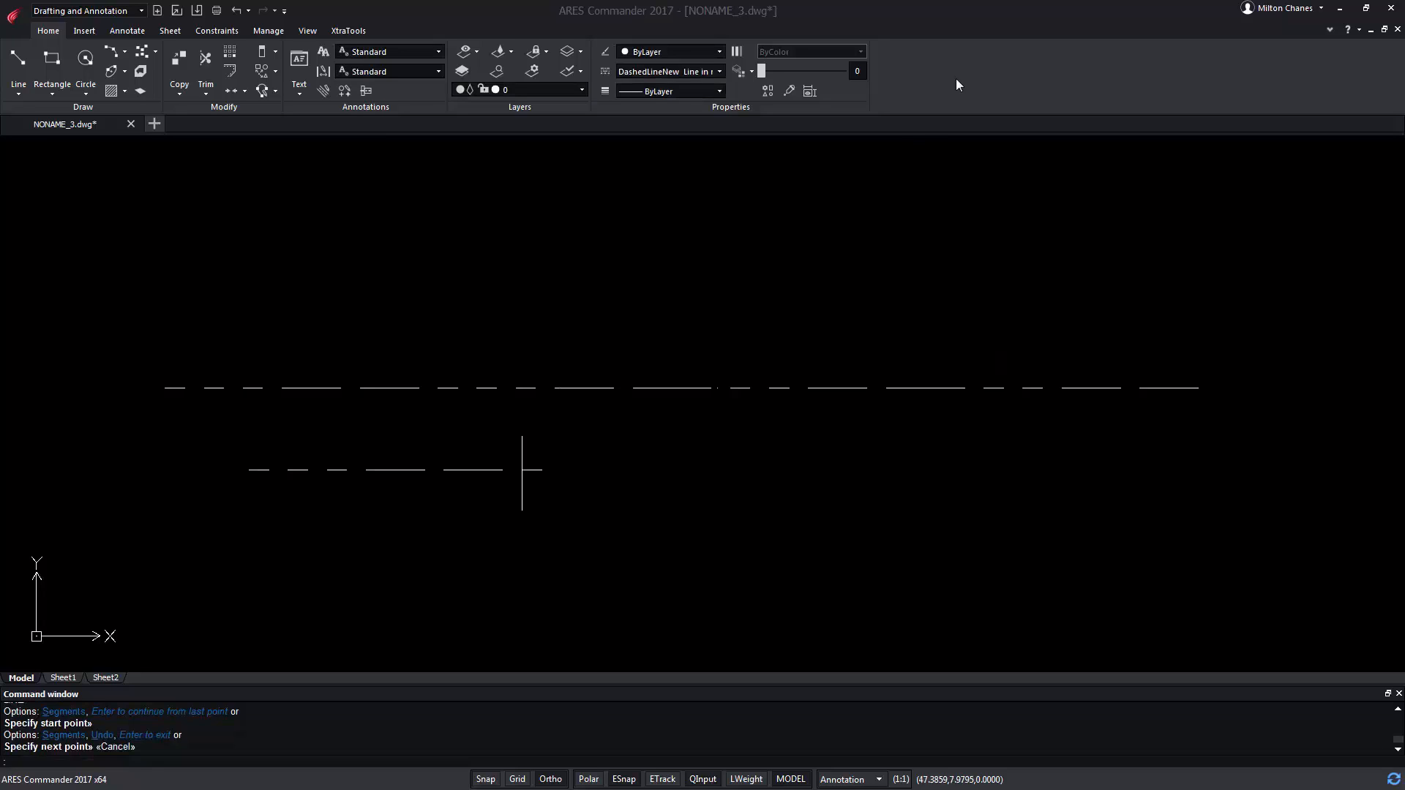
{"action": "mouse_move", "coordinate": [835, 278]}
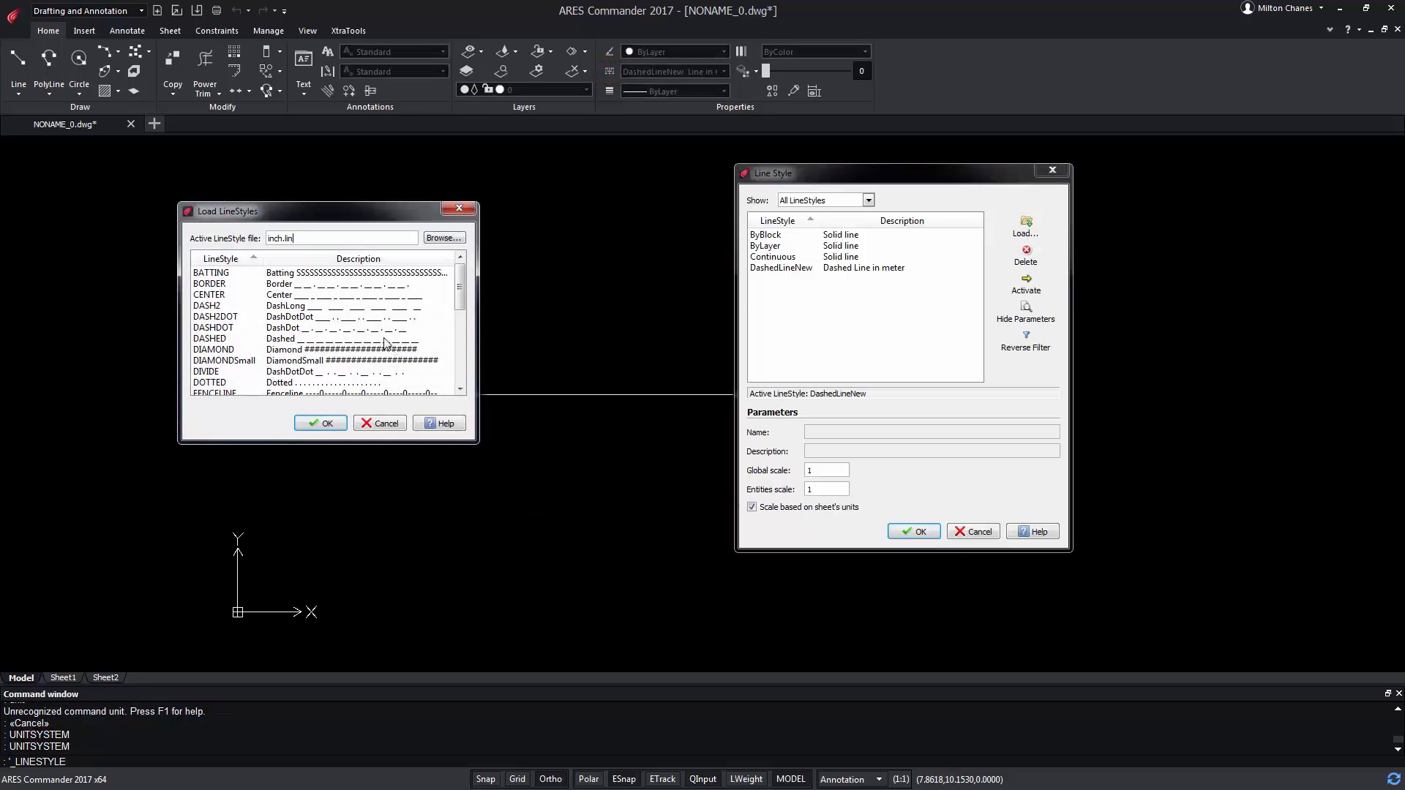
{"action": "left_click", "coordinate": [442, 238]}
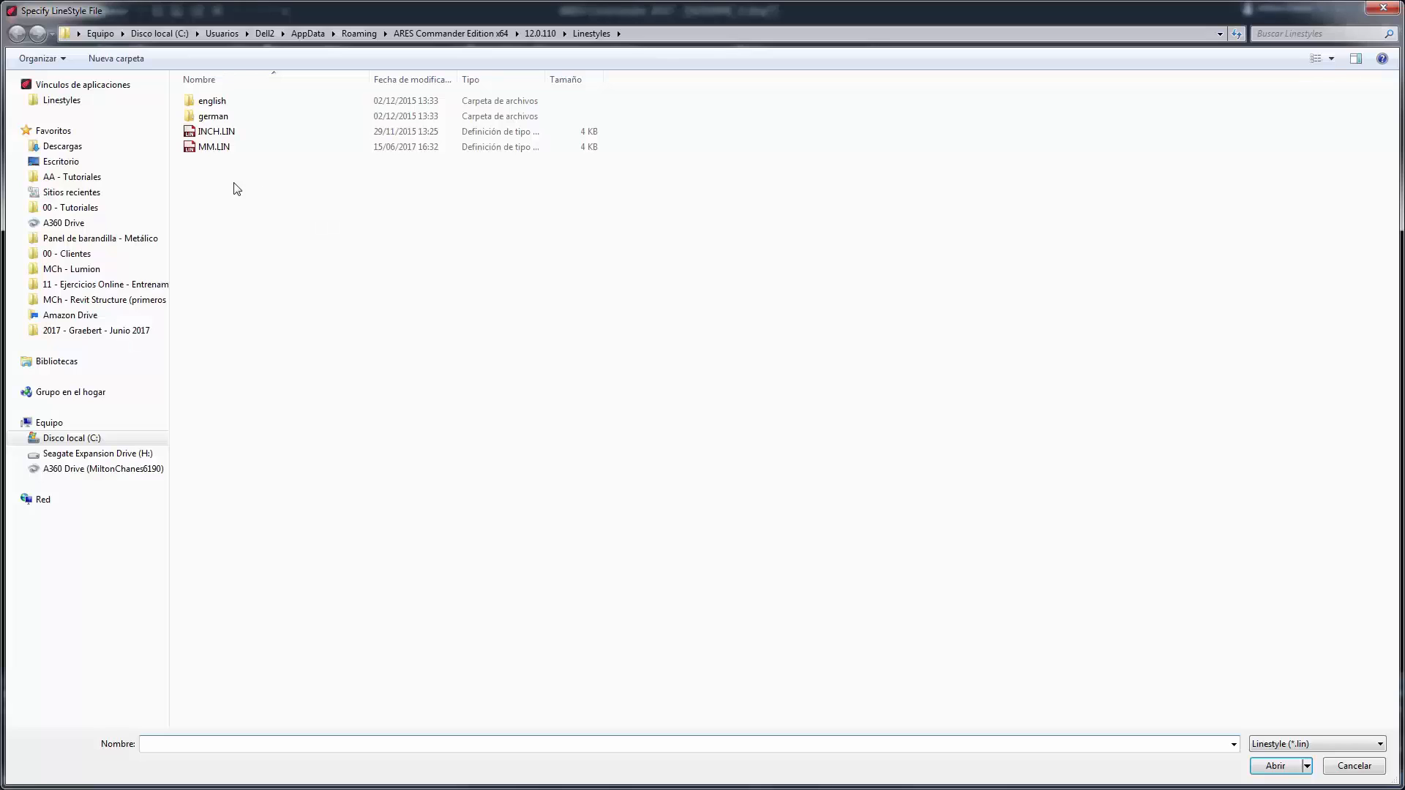
View the MM.LIN definitions, then show the Help index topic on LineStyles
{"action": "left_click", "coordinate": [215, 146]}
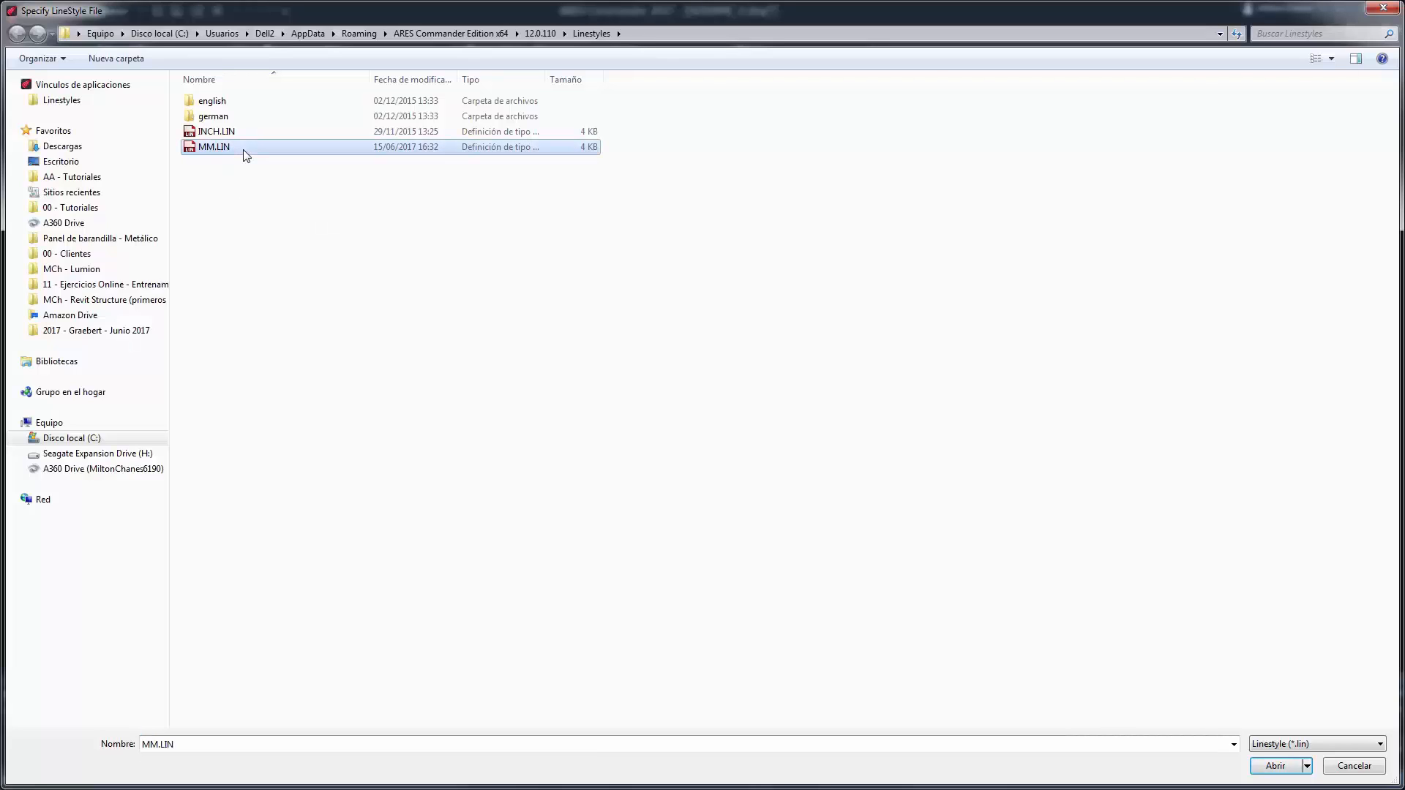
{"action": "mouse_move", "coordinate": [405, 309]}
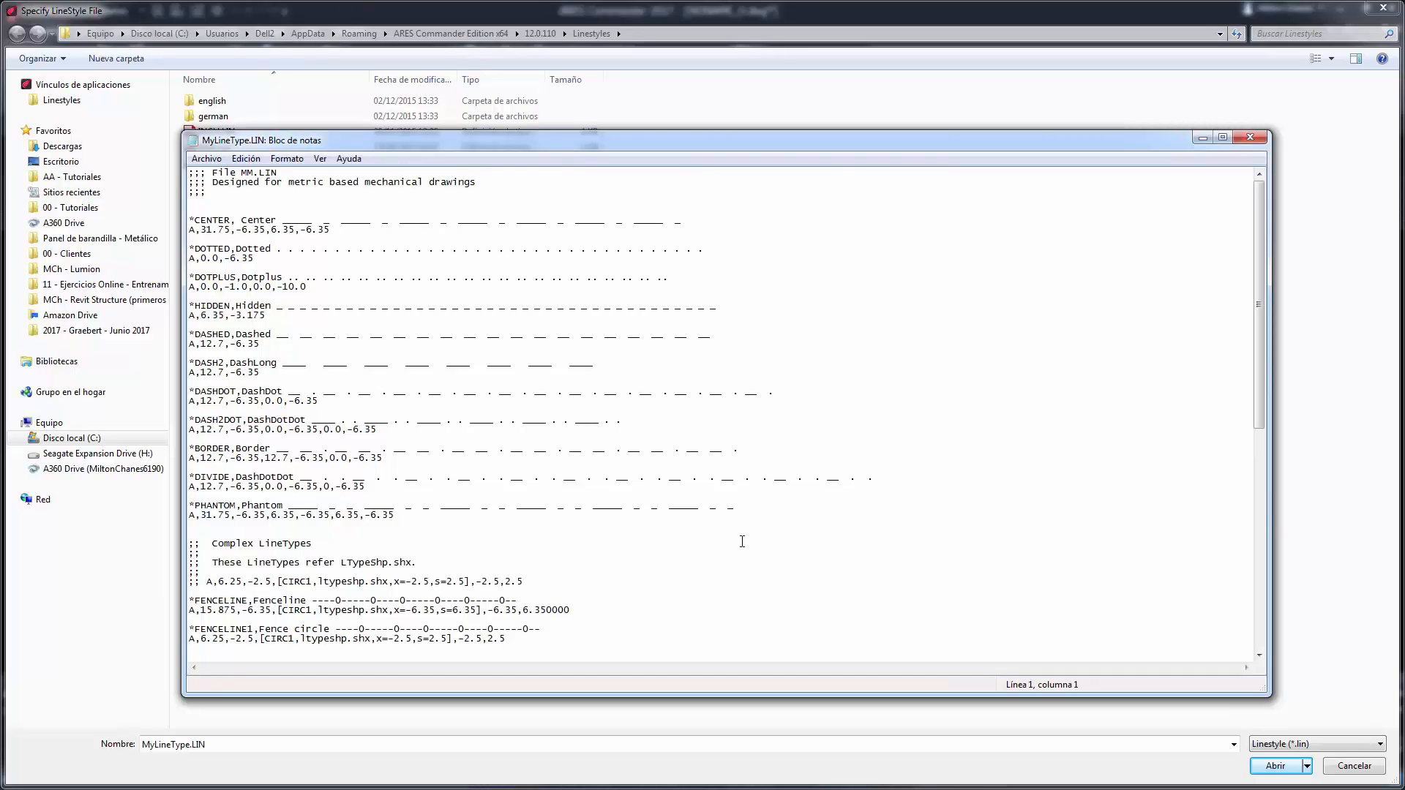
{"action": "left_click", "coordinate": [1275, 765]}
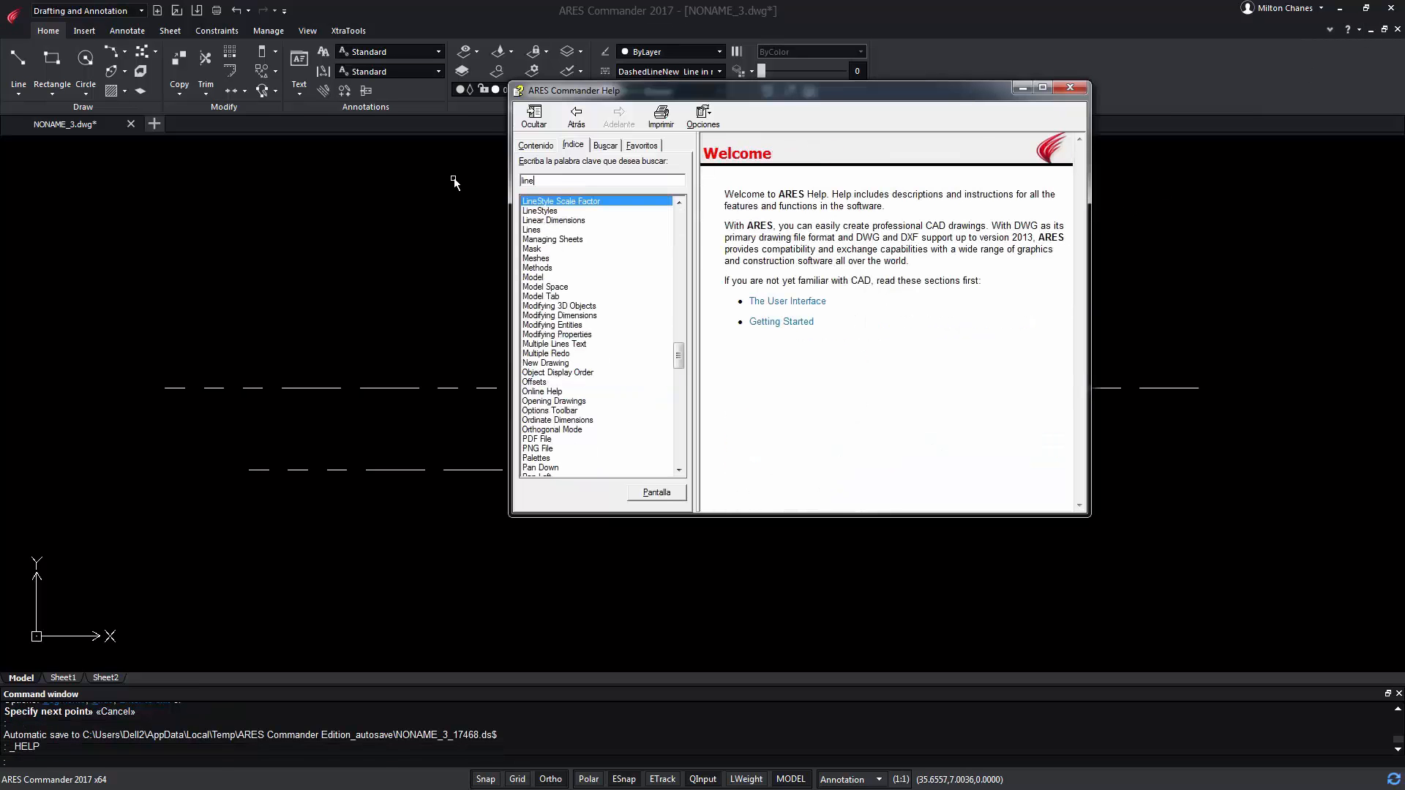
{"action": "left_click", "coordinate": [540, 211]}
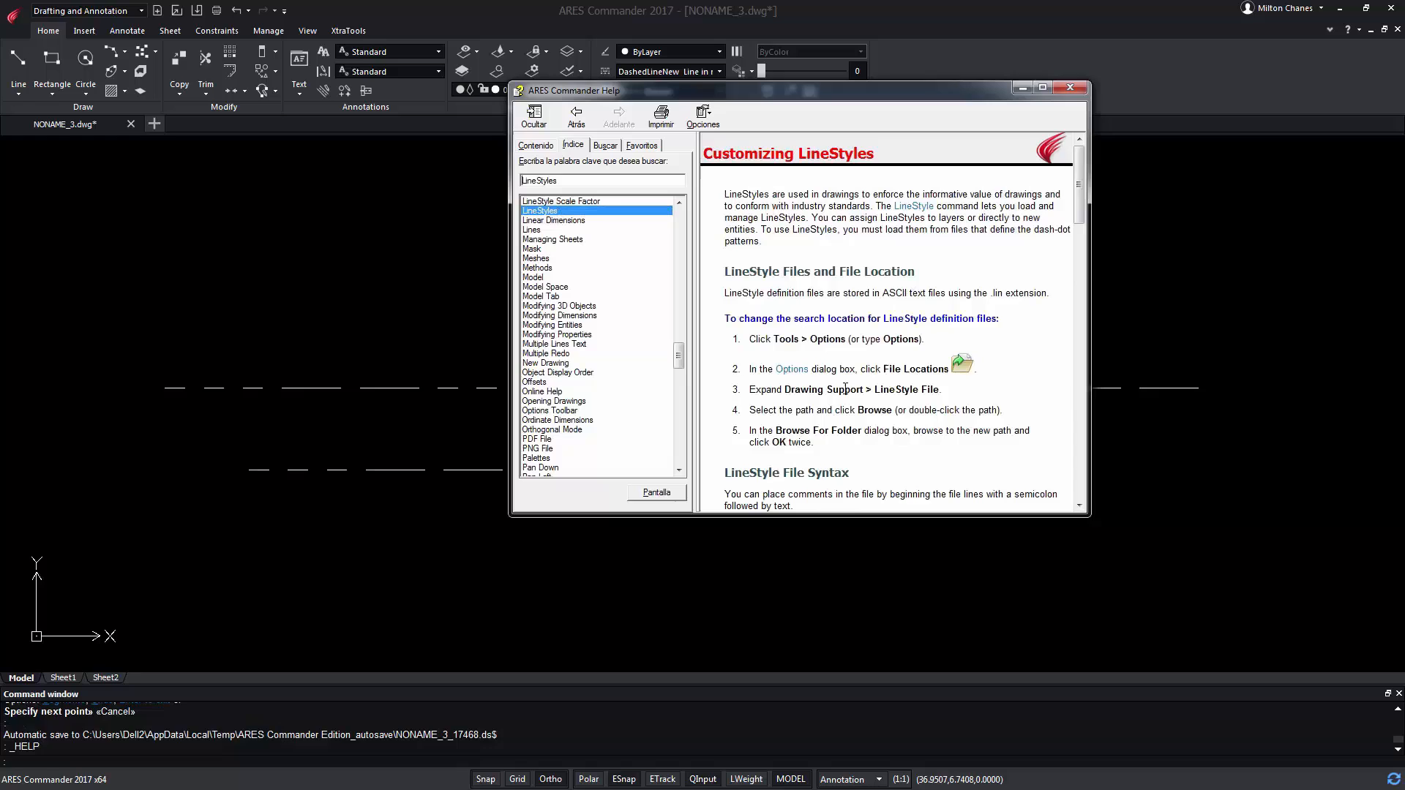